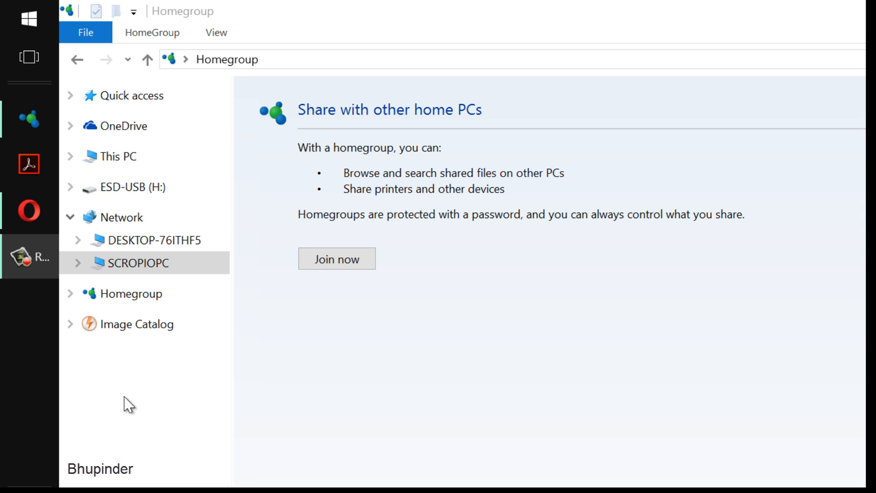
- Try opening SCROPIOPC's shared folders and dismiss the access error
click(137, 263)
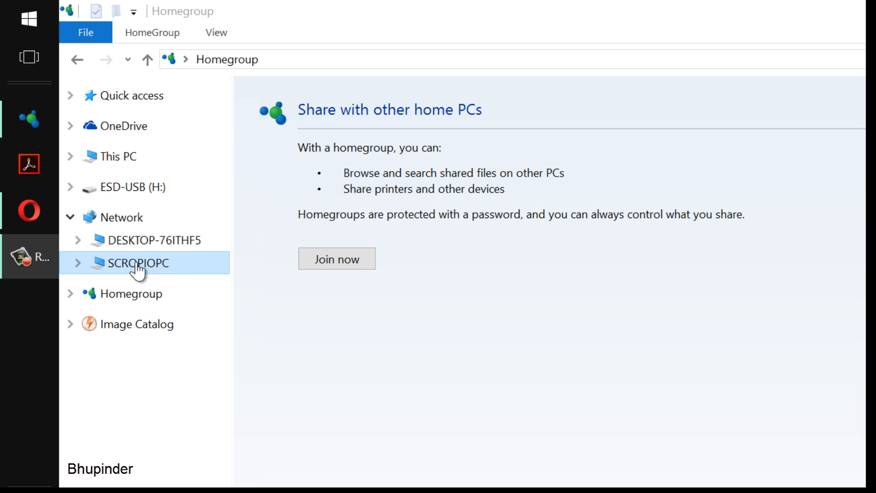
mouse_move(186, 290)
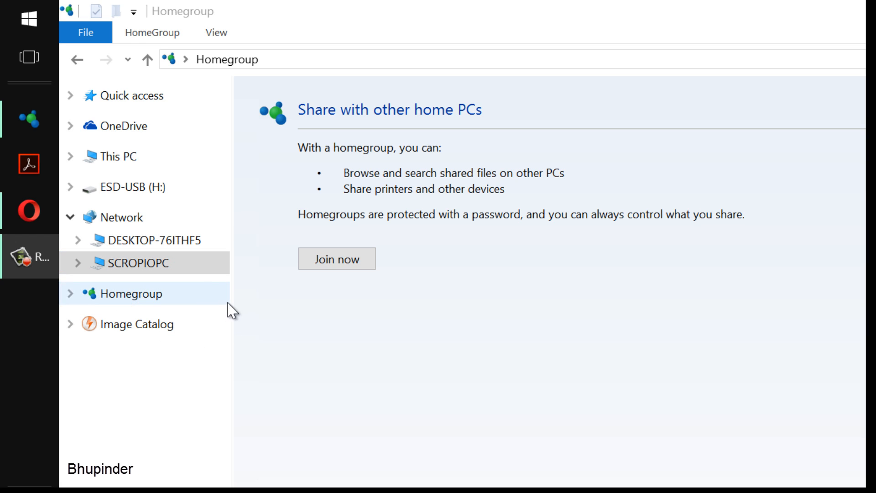
click(146, 265)
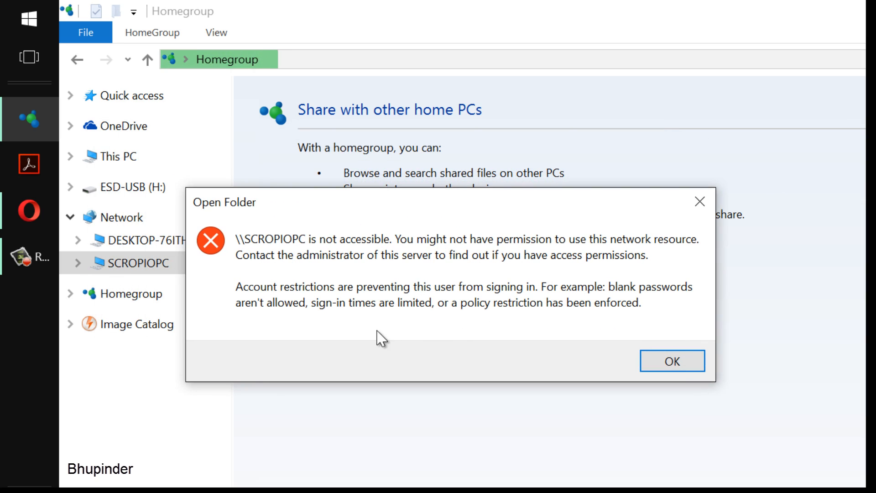
mouse_move(677, 367)
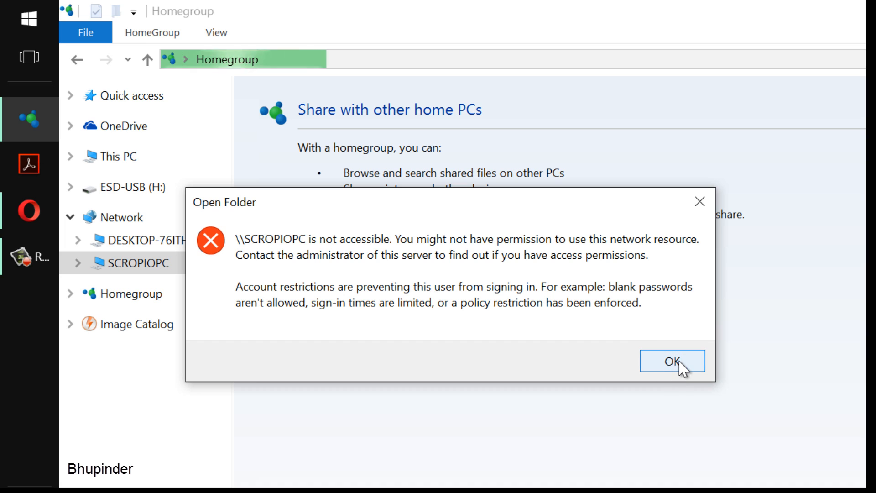
click(673, 361)
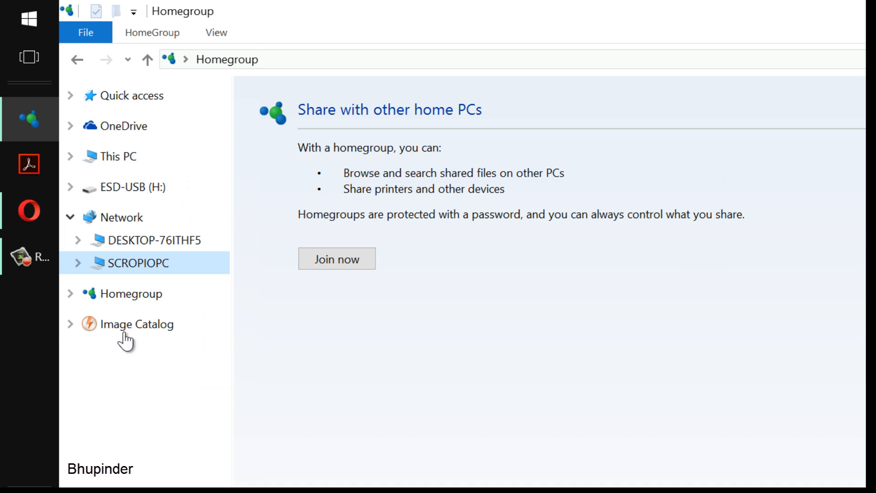
mouse_move(141, 305)
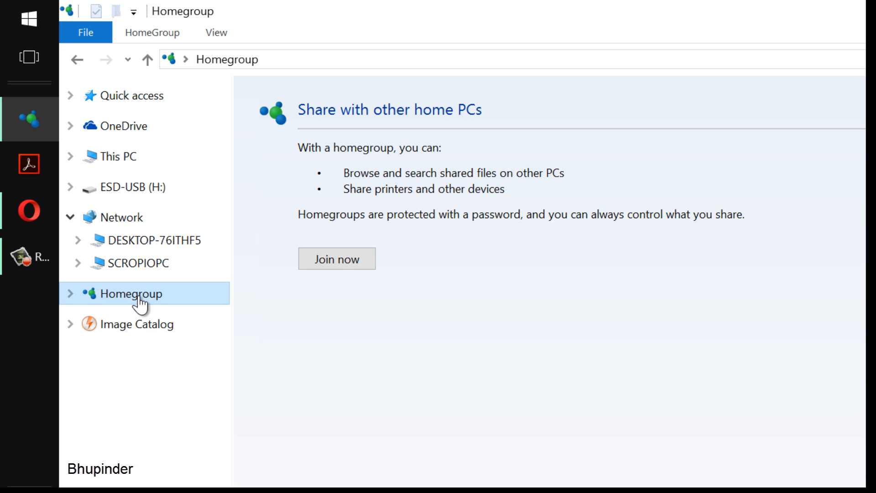
mouse_move(588, 120)
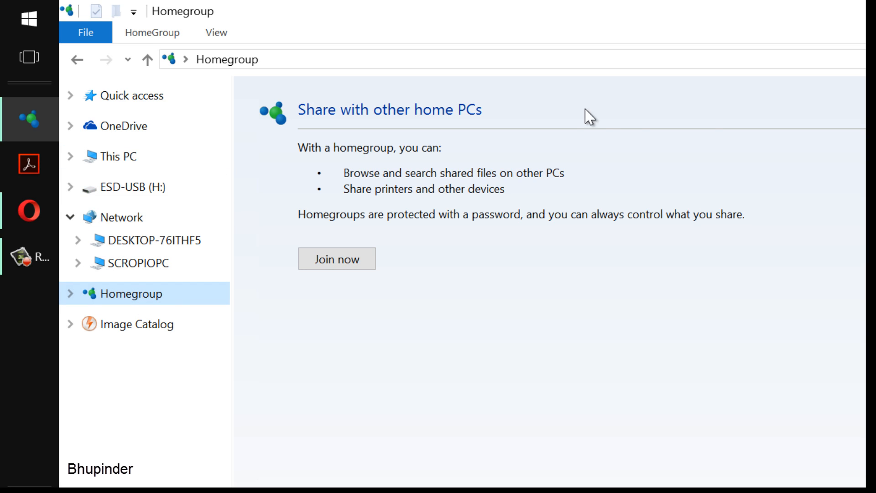
mouse_move(334, 237)
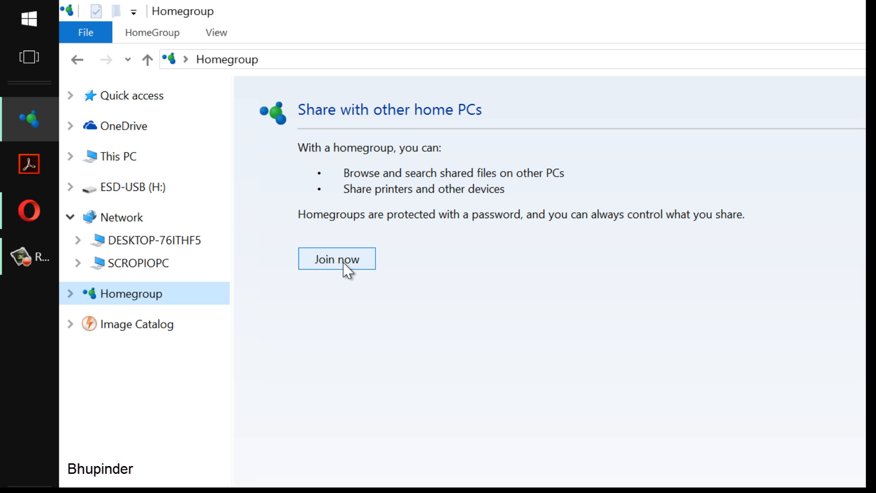
- Start the Join a Homegroup wizard, keeping Documents unshared and other libraries and printers shared
click(337, 259)
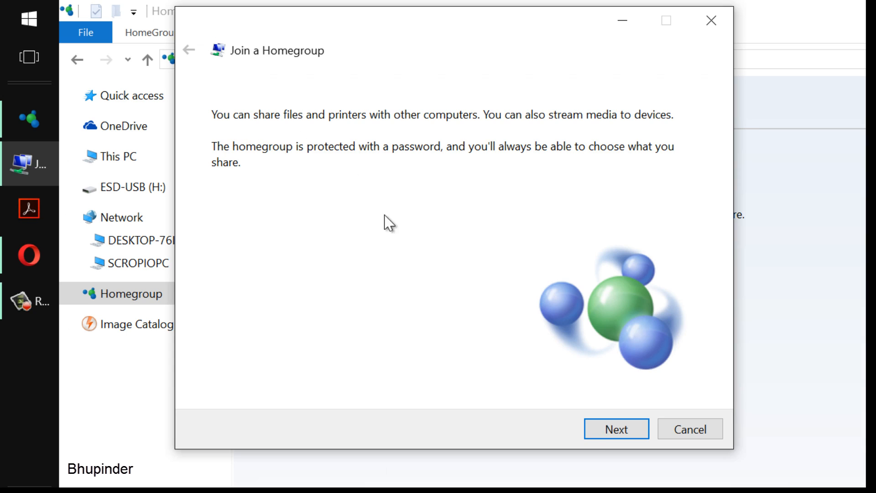
click(617, 429)
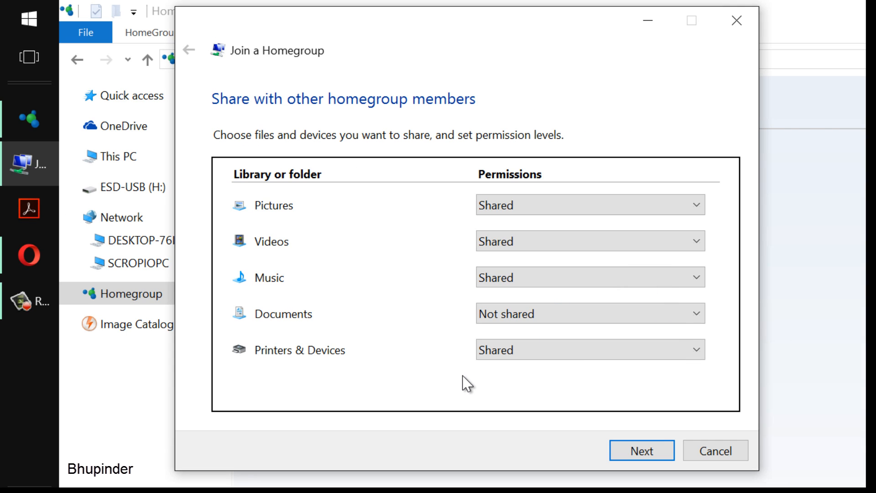
mouse_move(543, 450)
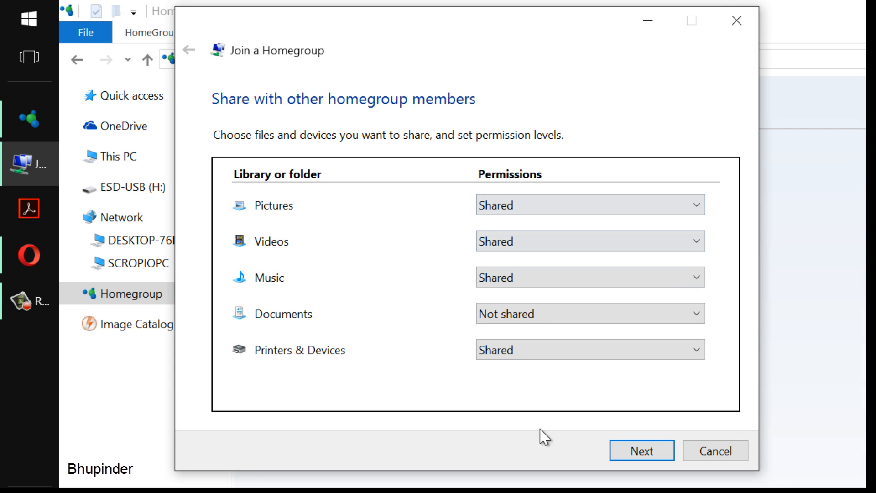
mouse_move(622, 442)
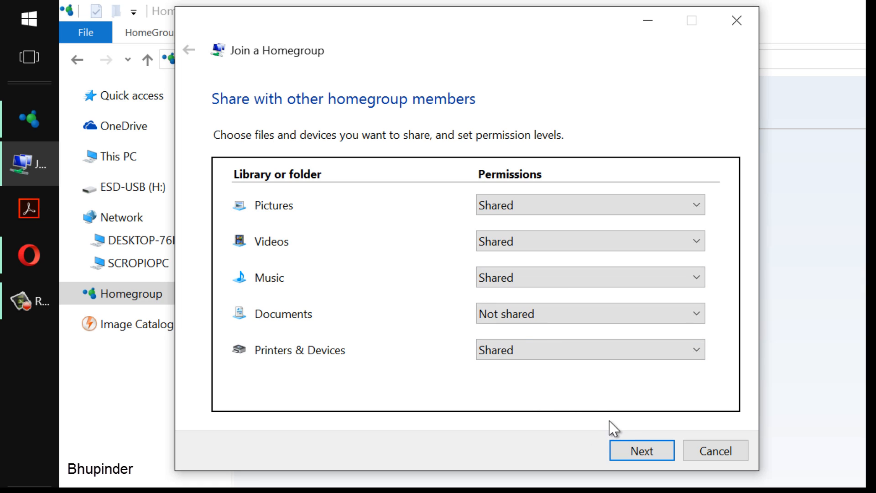
mouse_move(646, 454)
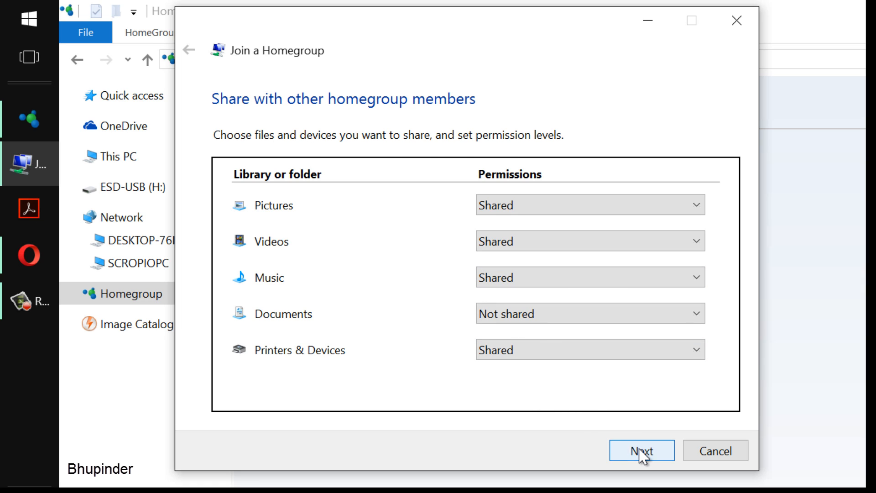
click(641, 450)
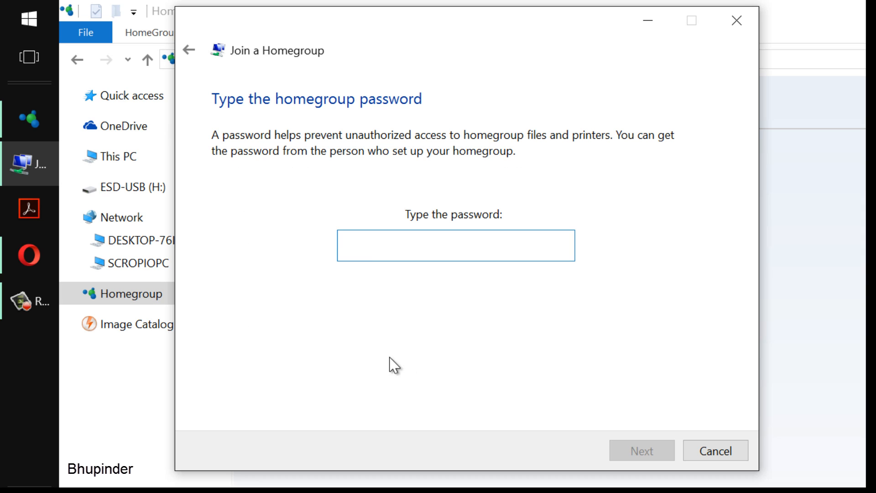
mouse_move(431, 171)
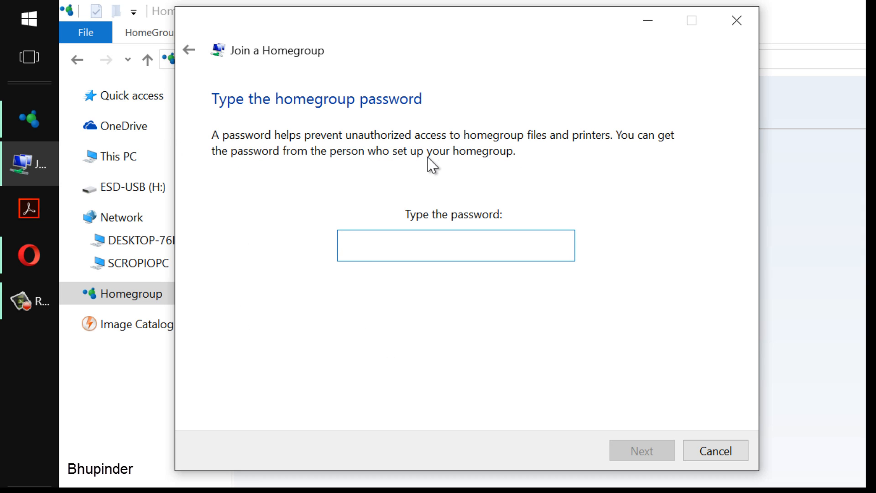
mouse_move(645, 163)
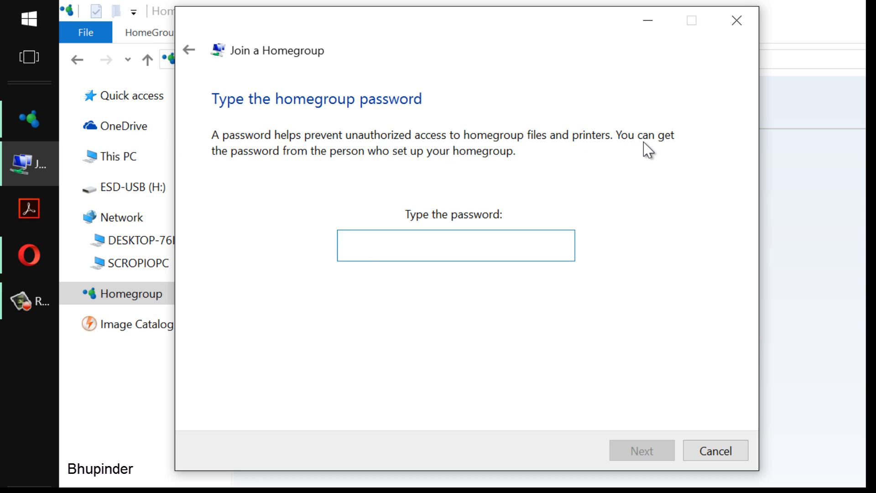
- Select the homegroup password box in the Join a Homegroup wizard
click(455, 249)
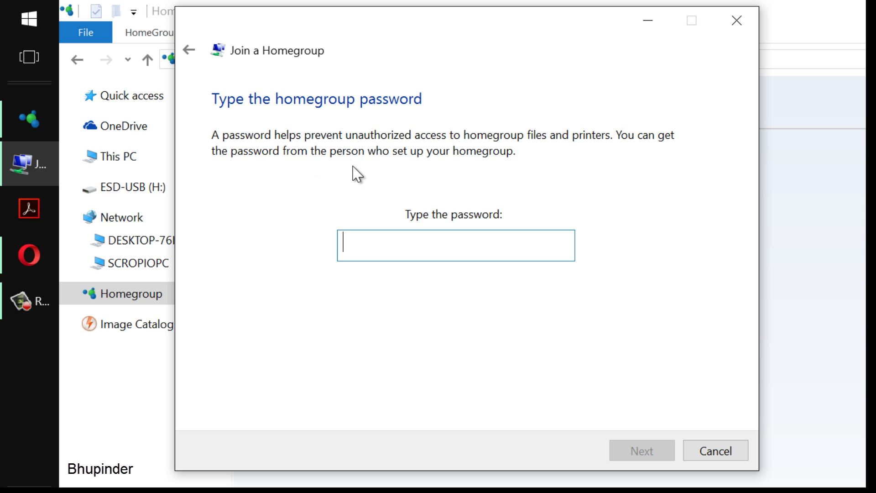
mouse_move(412, 216)
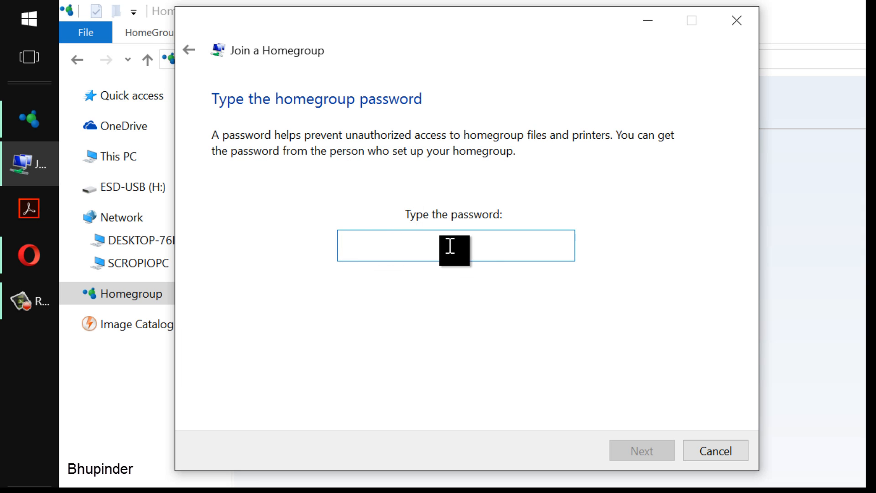
mouse_move(431, 310)
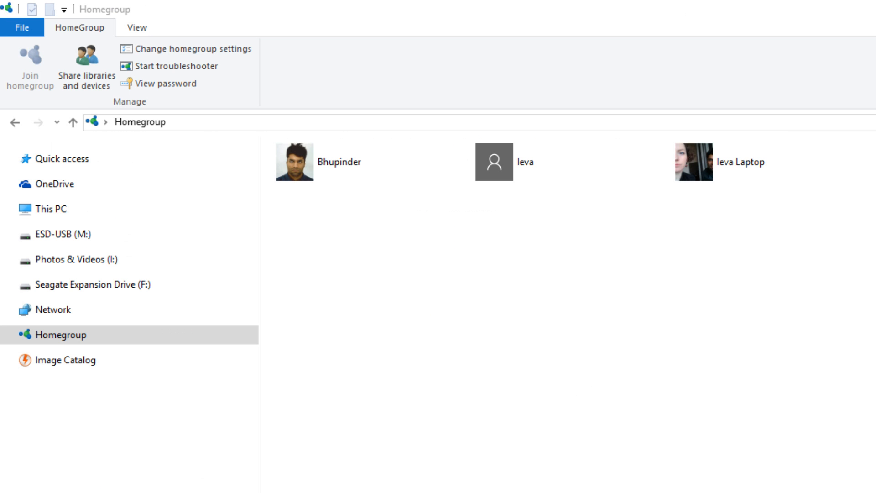
mouse_move(316, 359)
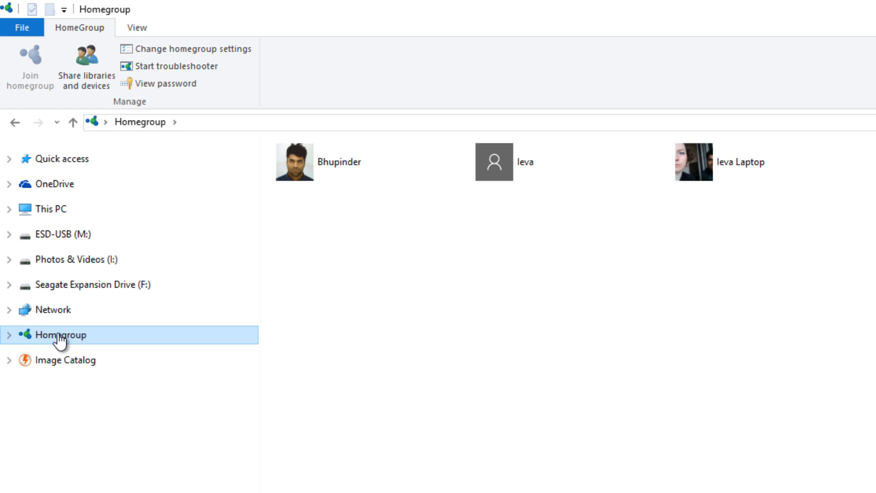
mouse_move(603, 257)
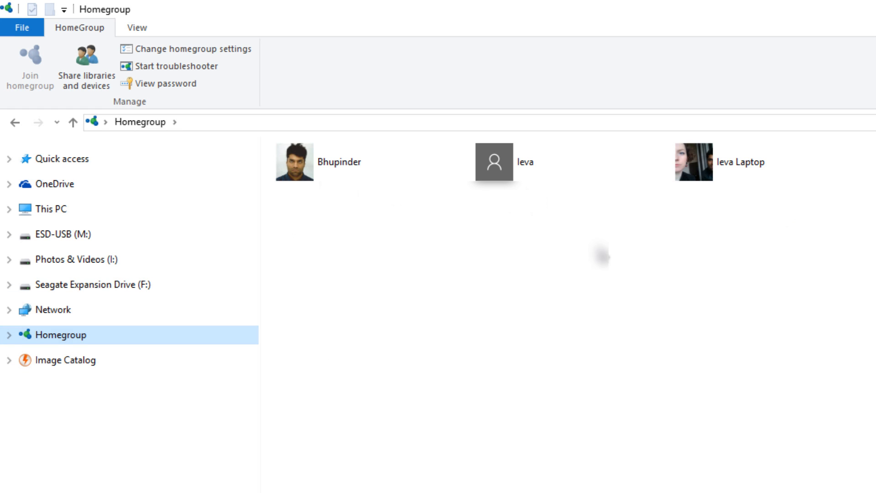
mouse_move(525, 312)
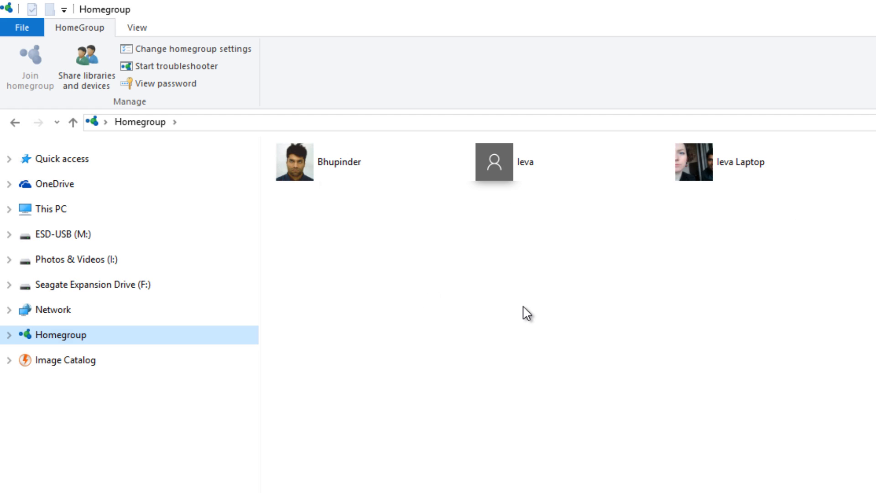
mouse_move(201, 127)
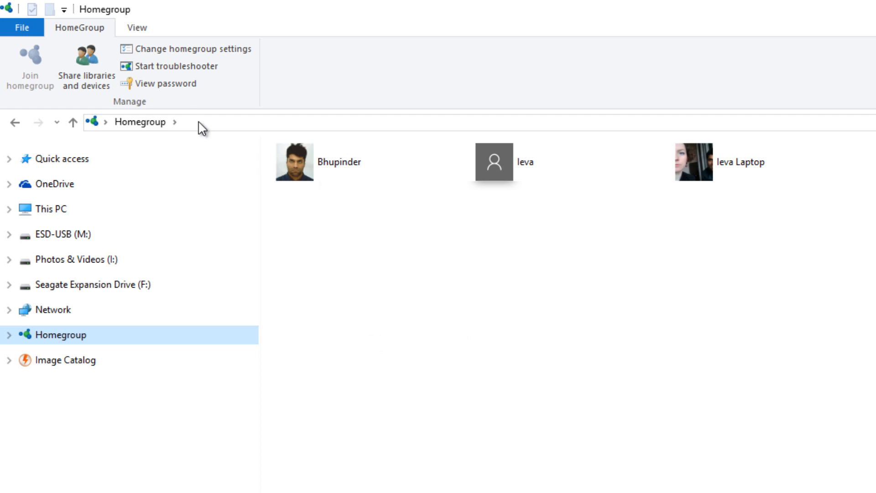
mouse_move(152, 88)
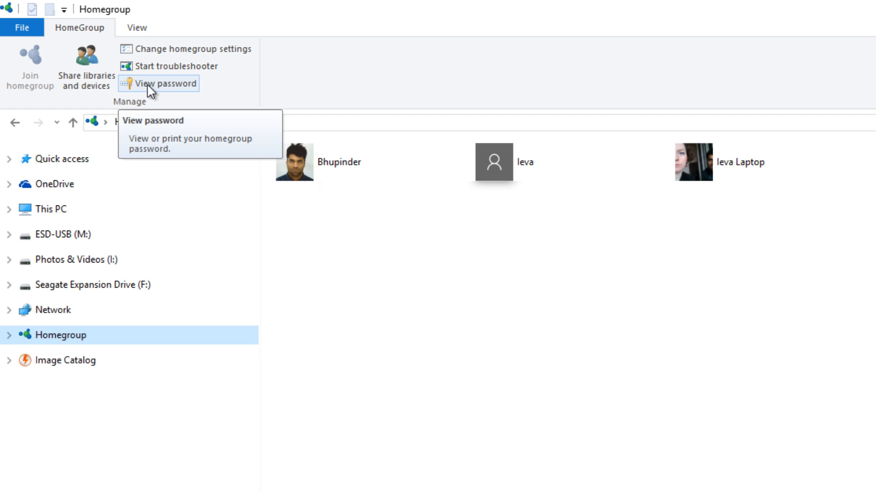
click(165, 84)
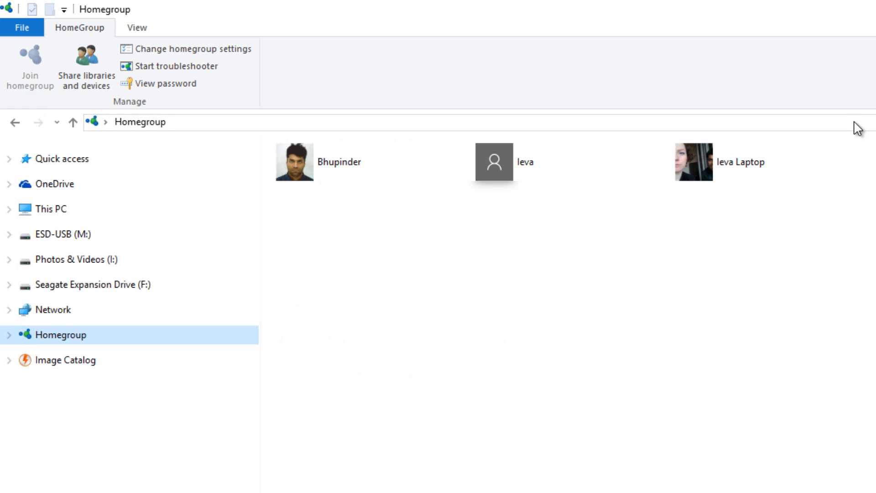
mouse_move(146, 68)
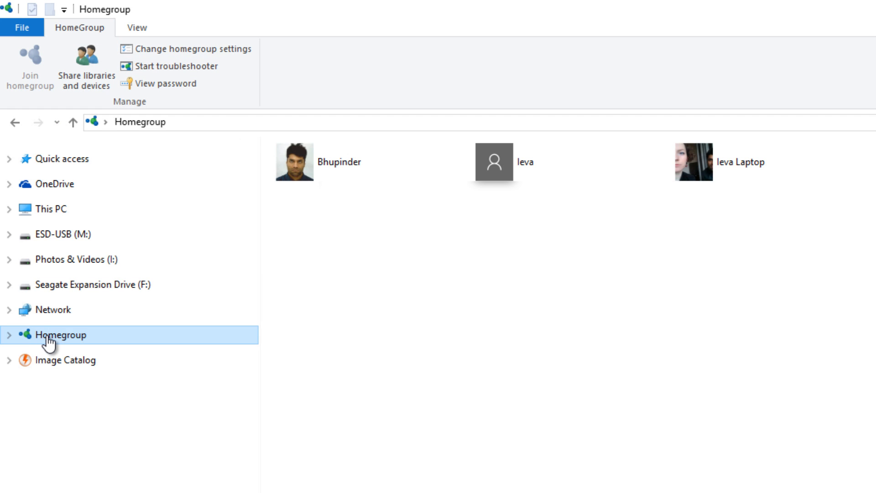
right_click(46, 347)
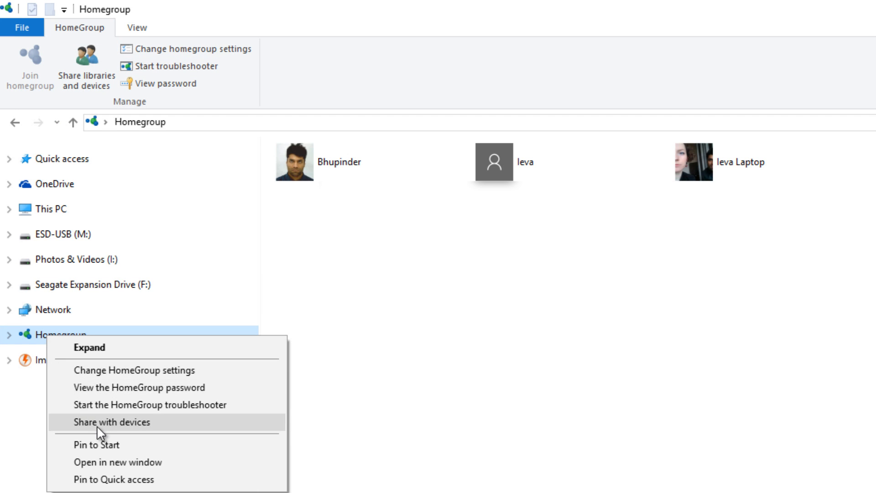
mouse_move(142, 392)
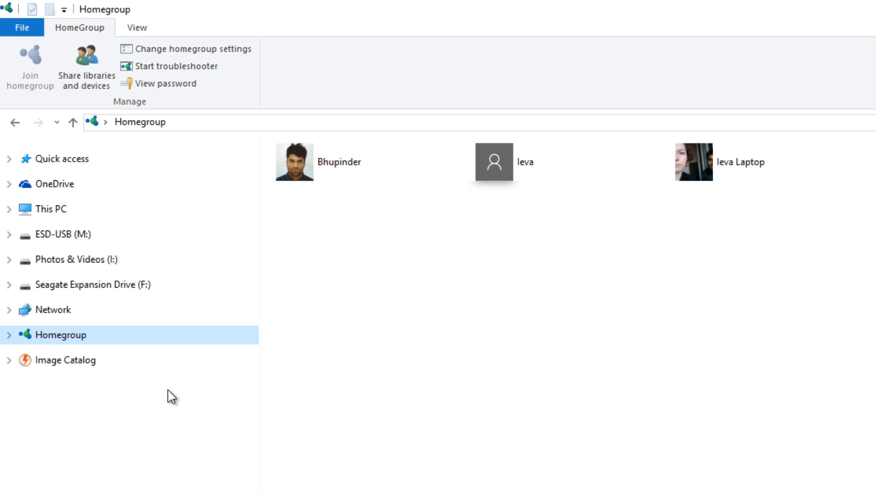
click(166, 84)
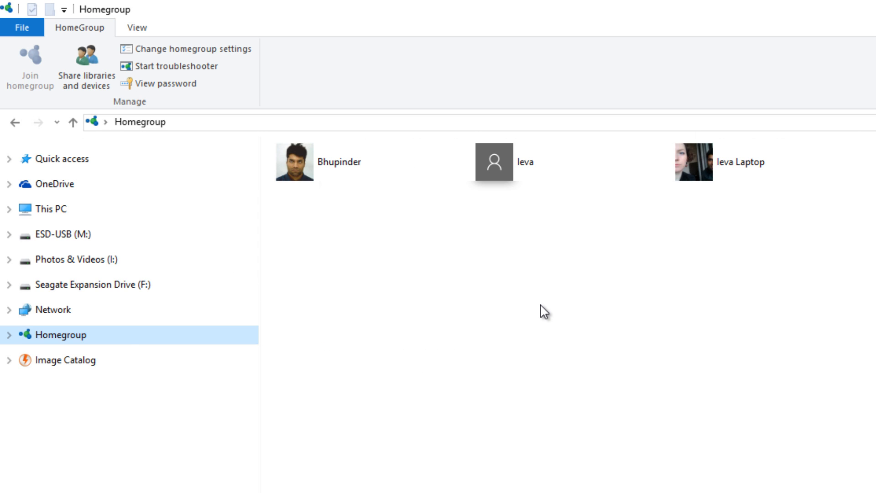
- Join this second PC to the homegroup with the password and finish the wizard
click(30, 64)
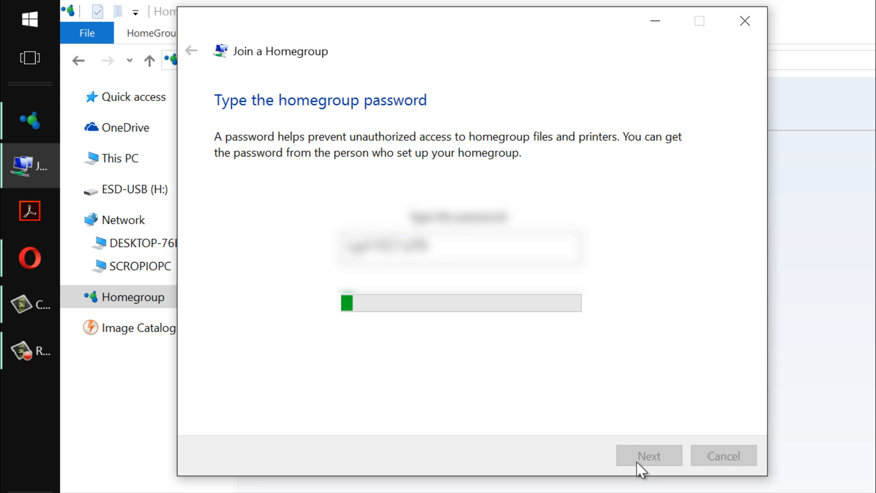
click(649, 456)
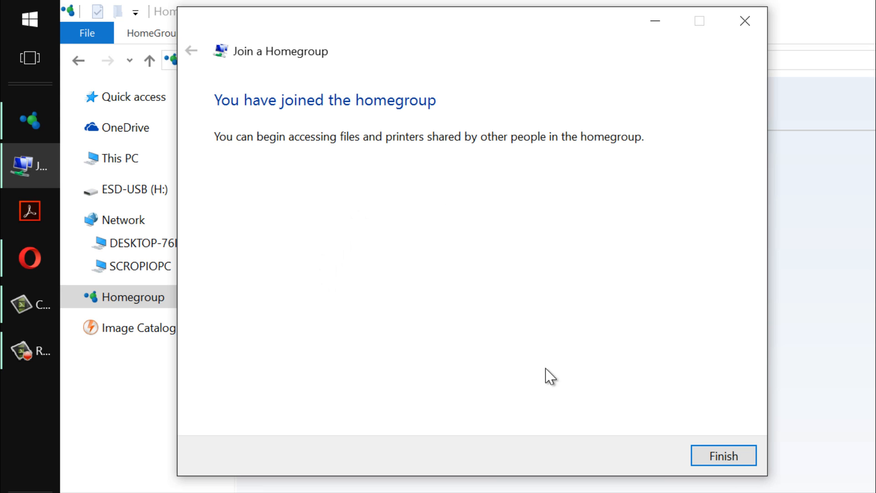
click(724, 455)
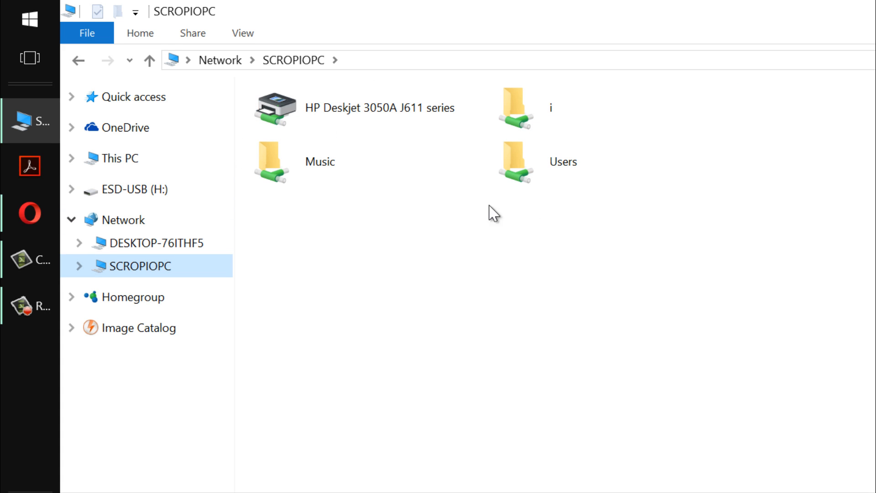
mouse_move(495, 296)
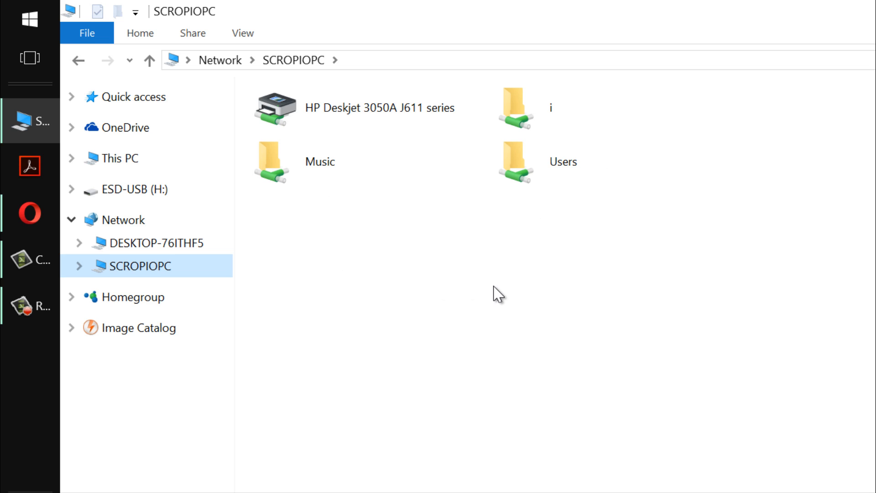
mouse_move(331, 301)
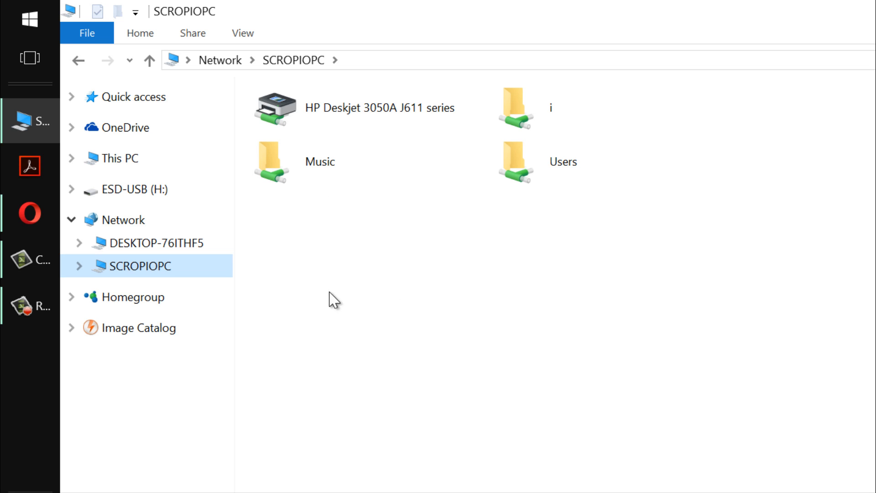
mouse_move(489, 285)
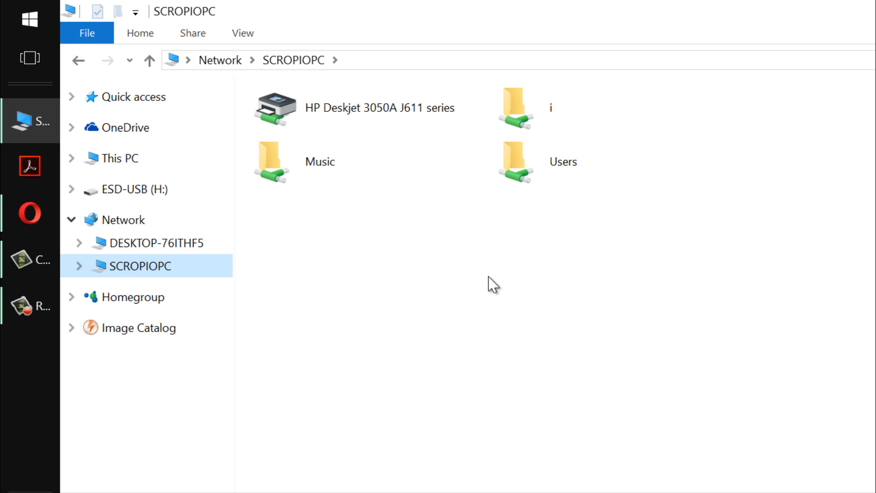
mouse_move(530, 316)
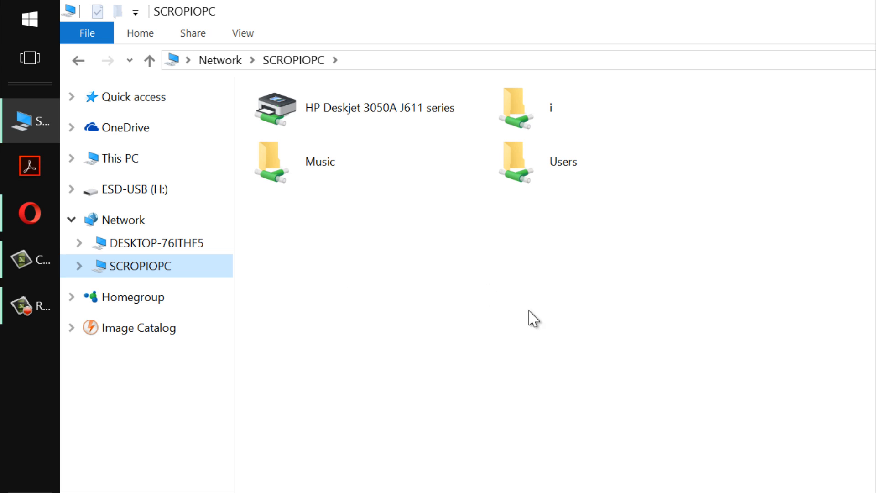
mouse_move(542, 301)
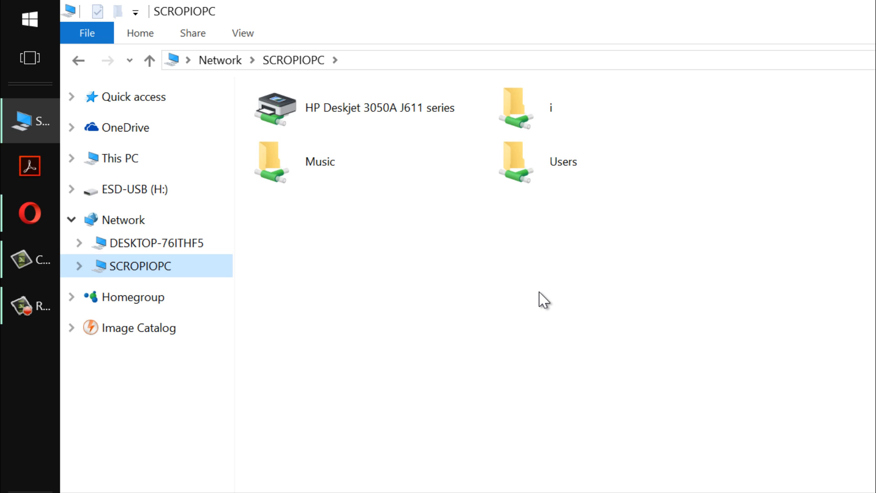
mouse_move(376, 277)
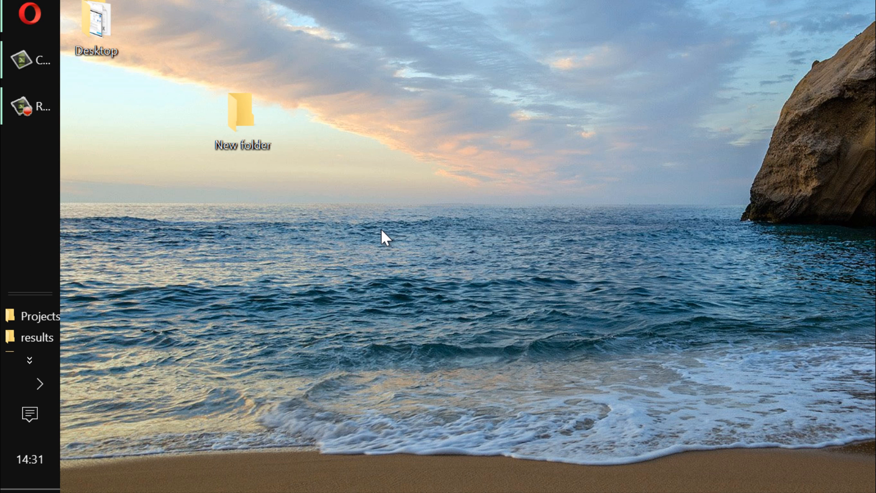
- Share the desktop's New folder with Homegroup at Read permission via its Properties
click(241, 114)
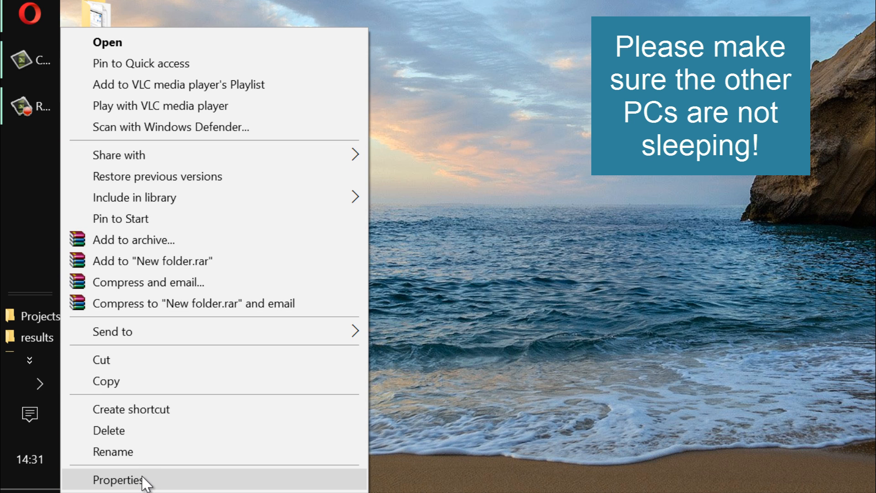
click(117, 478)
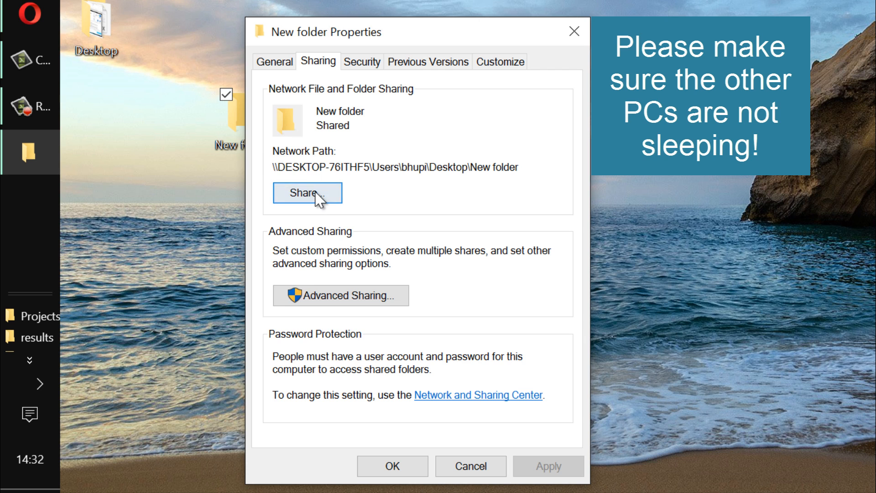
click(307, 193)
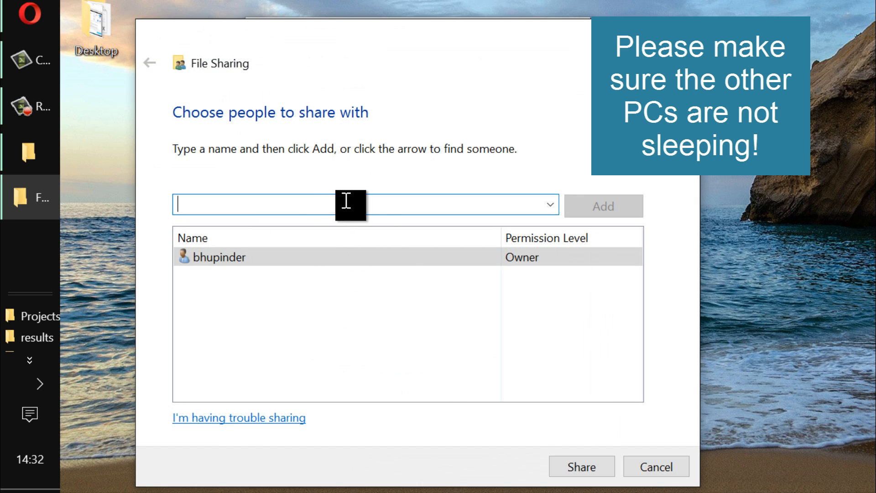
click(550, 205)
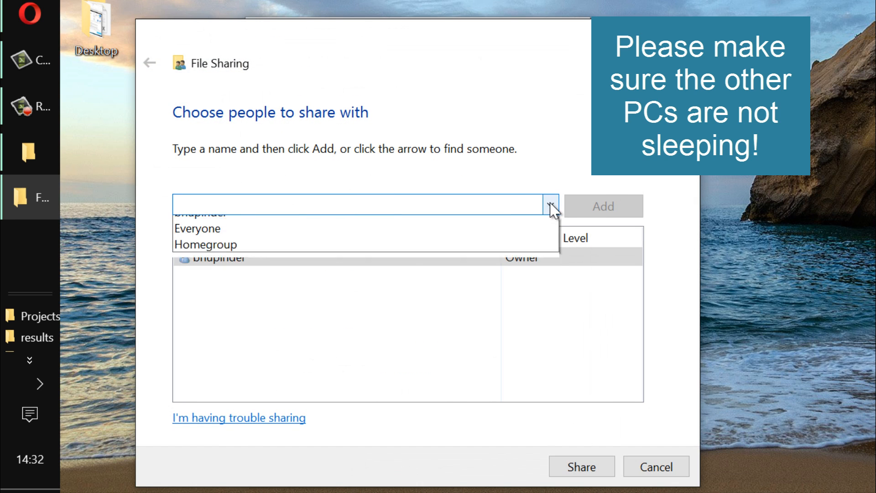
click(207, 244)
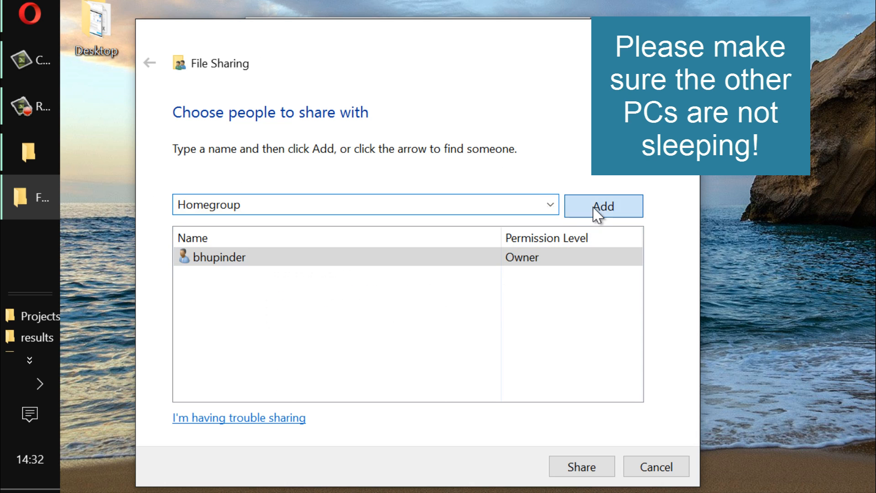
click(603, 206)
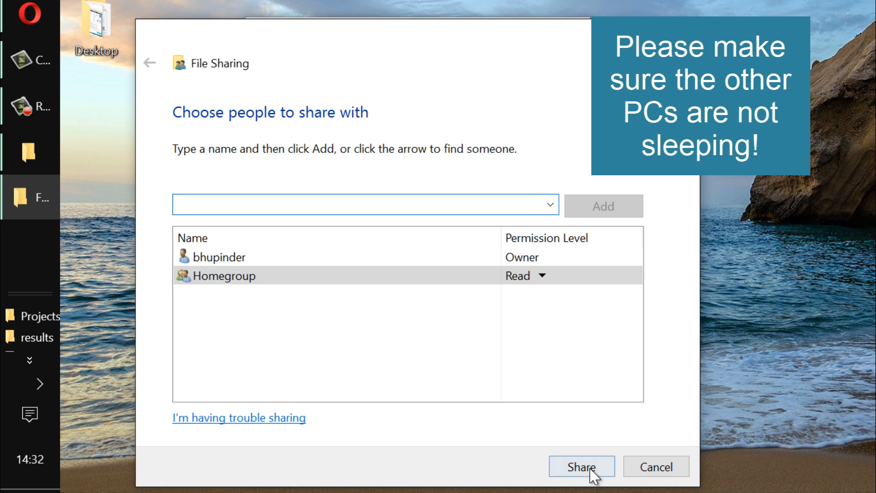
click(581, 479)
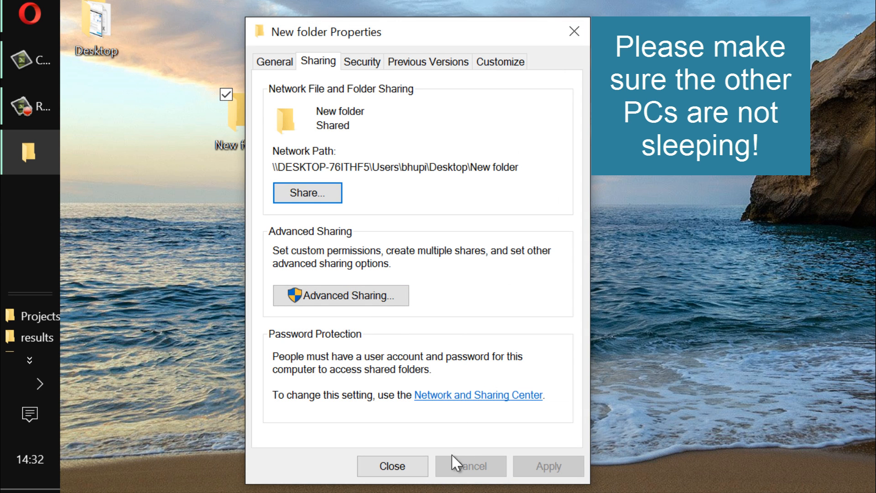
click(392, 466)
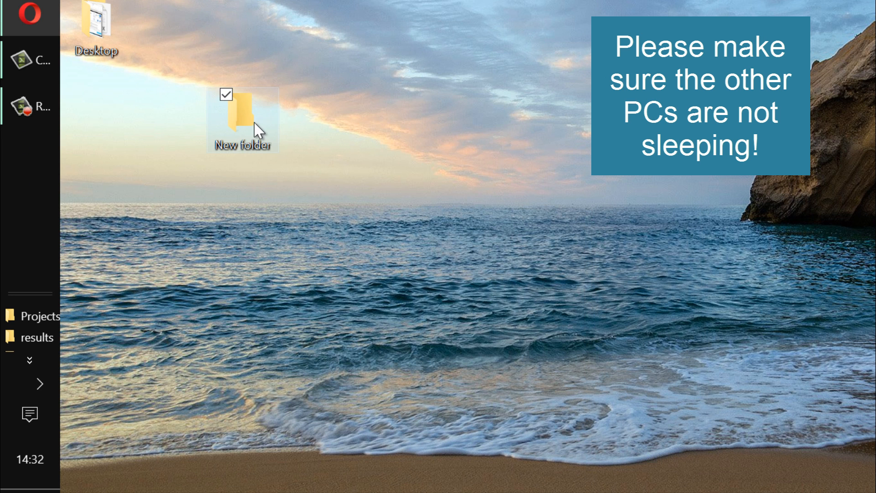